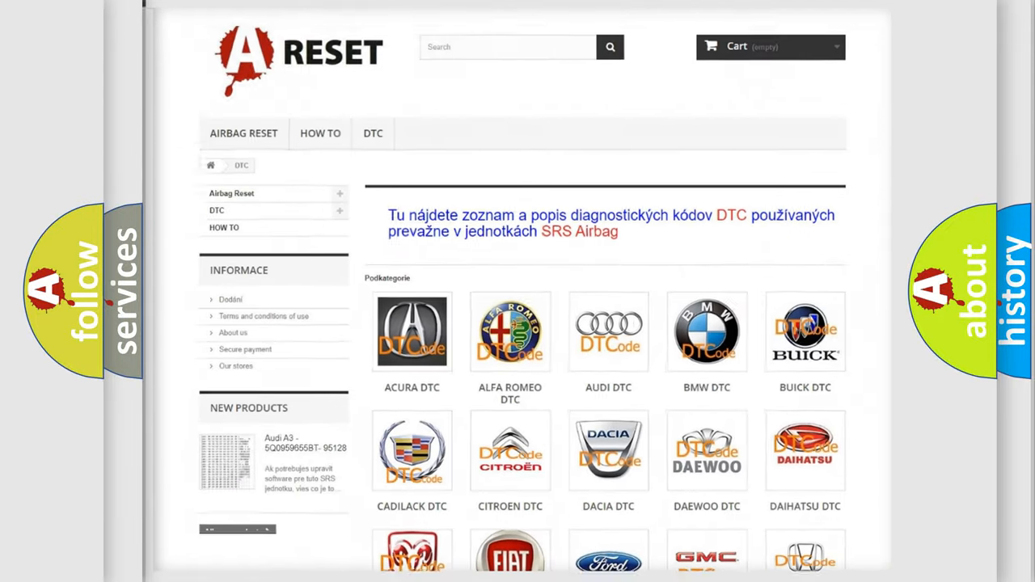
{"action": "scroll", "scroll_direction": "down", "scroll_amount": 3}
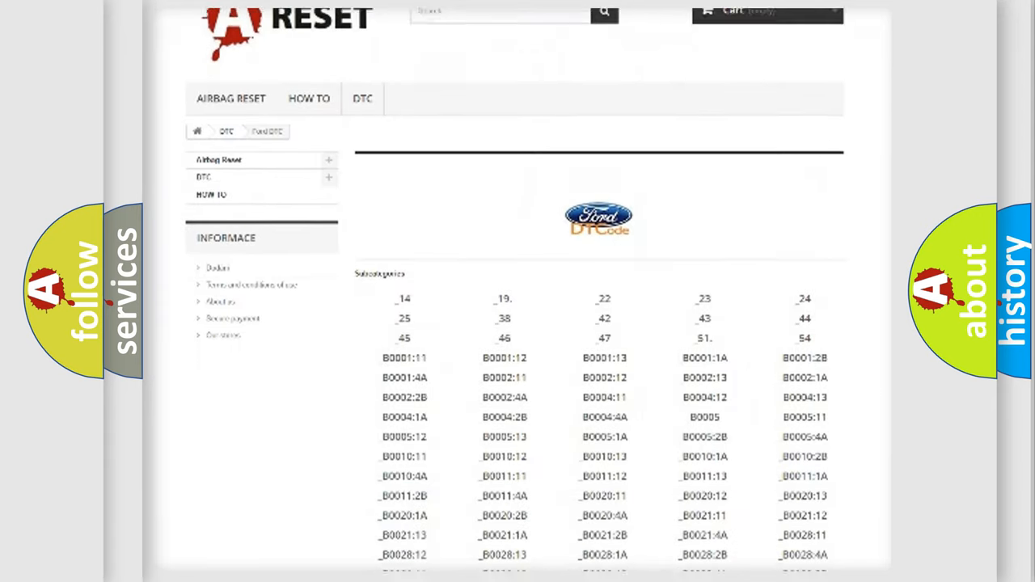
{"action": "scroll", "scroll_direction": "down", "scroll_amount": 3}
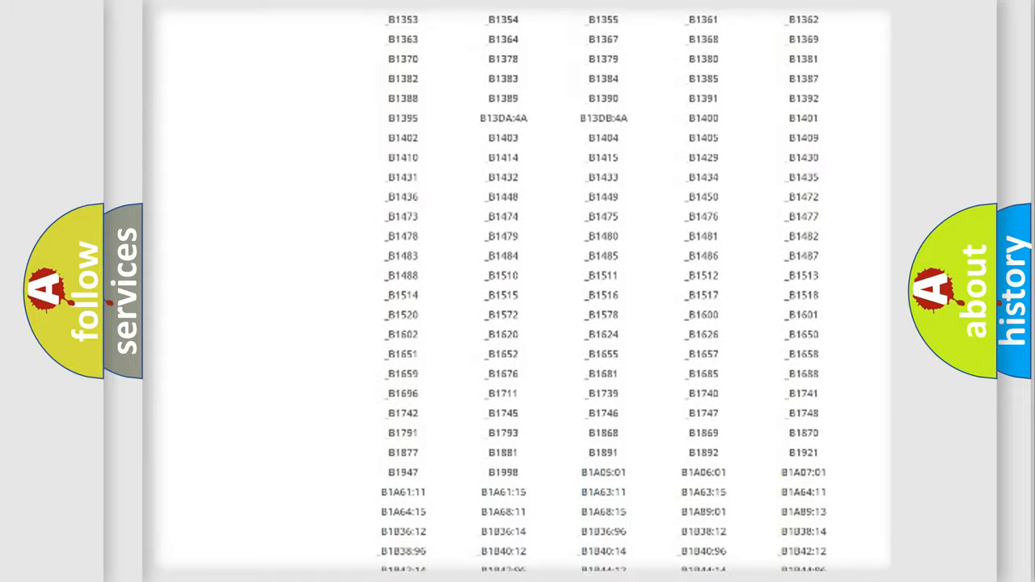